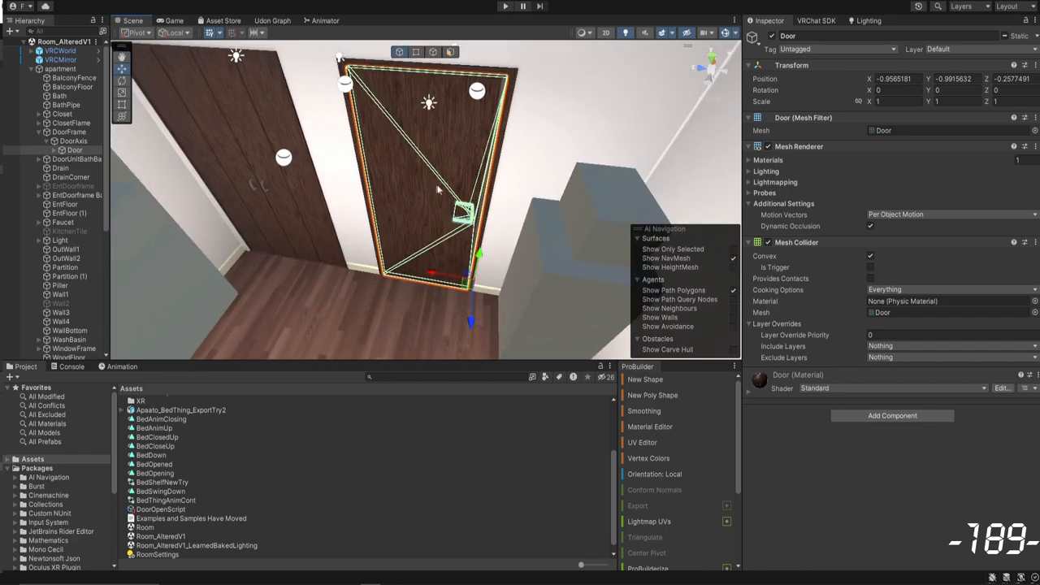
mouse_move(501, 192)
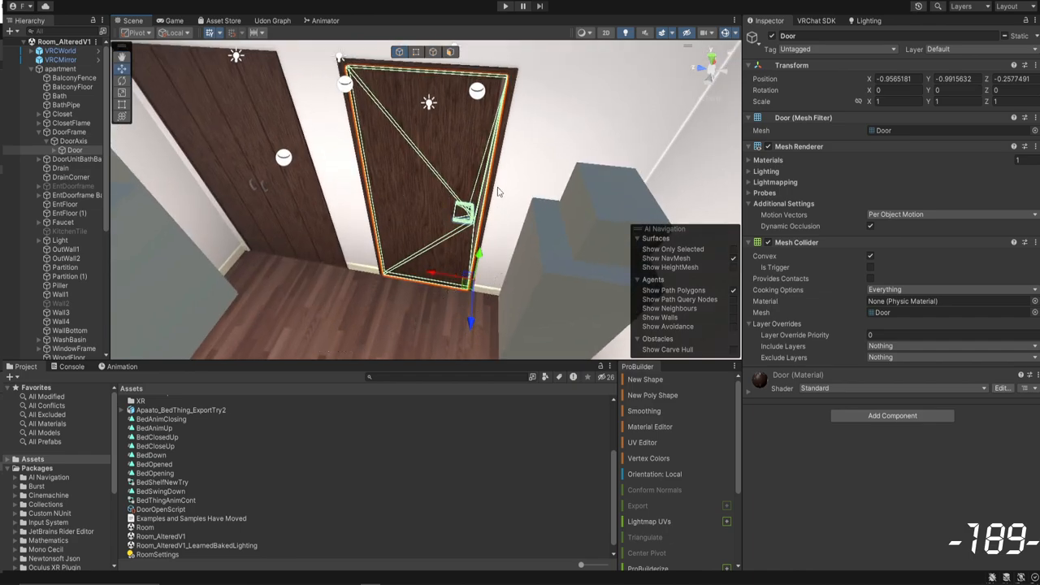
mouse_move(439, 156)
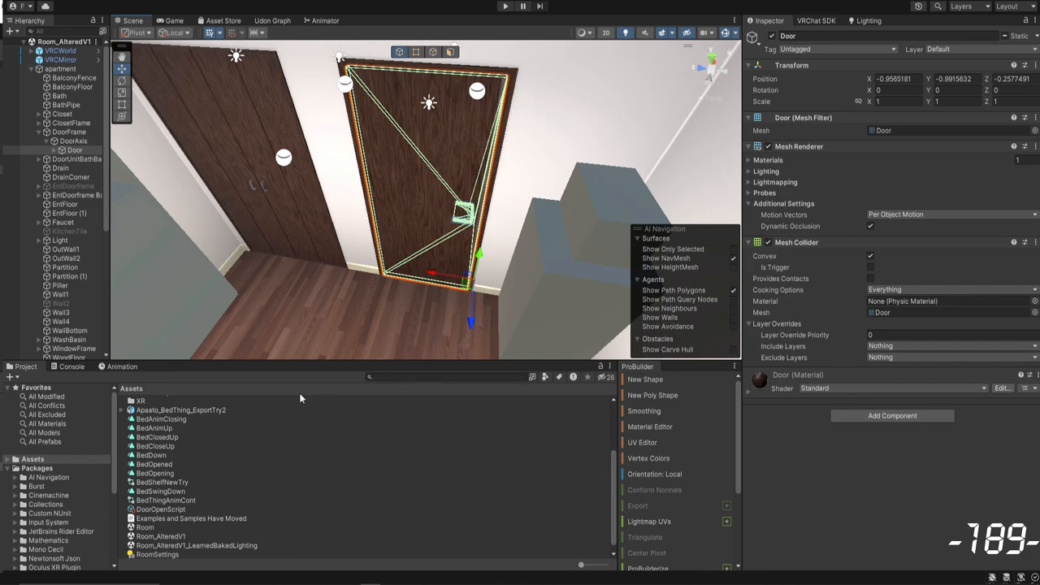
mouse_move(348, 250)
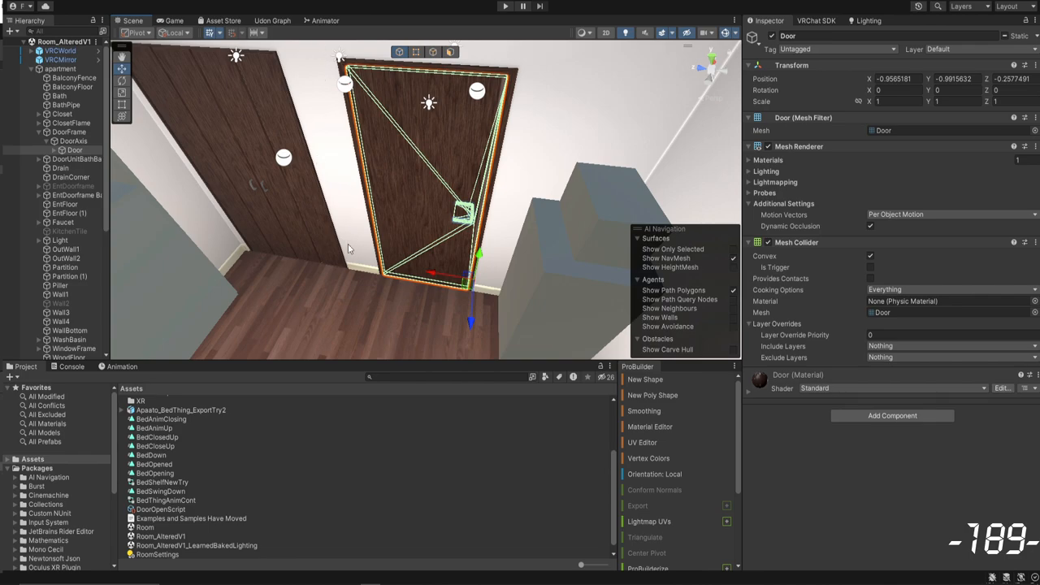
mouse_move(271, 384)
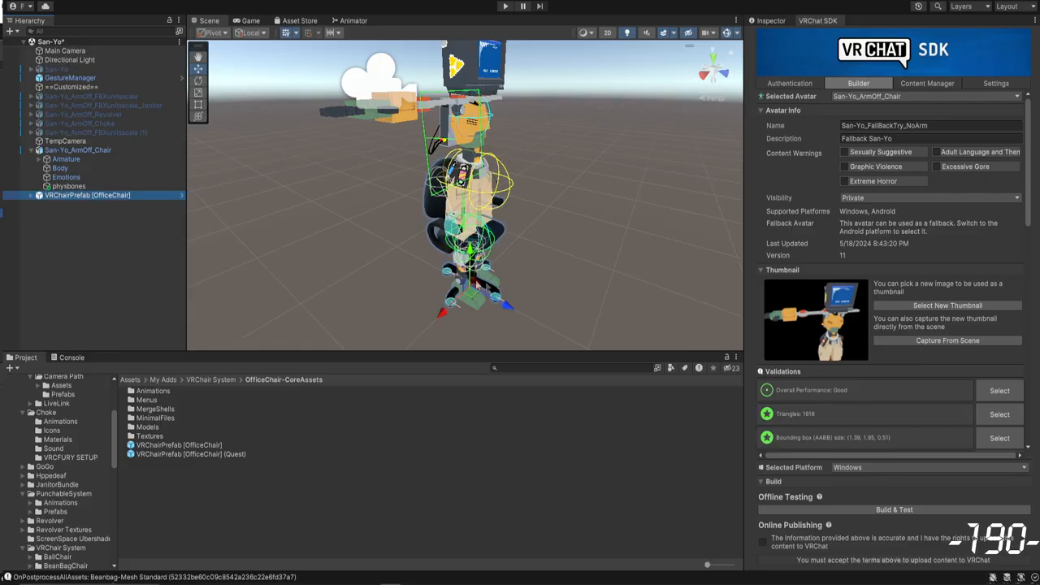
- Draw a thick black U-shaped box outline in the upper left of the canvas with the Marker pen
left_click(88, 195)
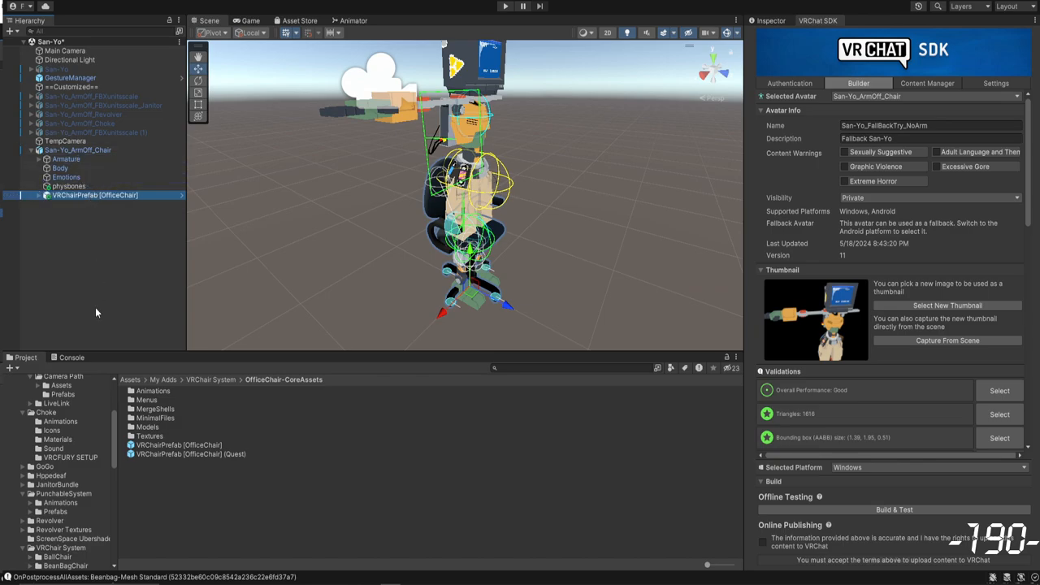
mouse_move(458, 315)
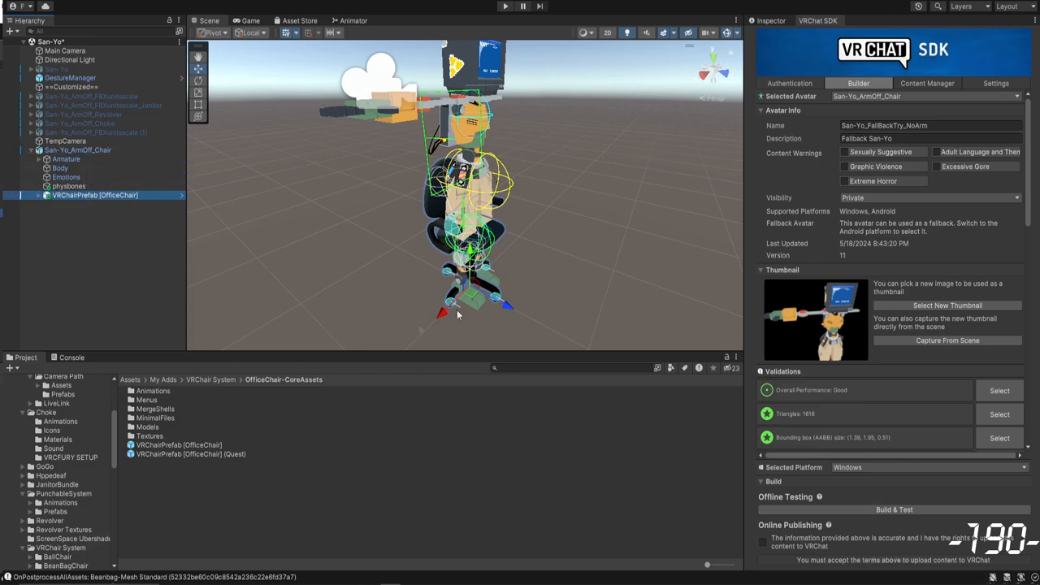
mouse_move(447, 247)
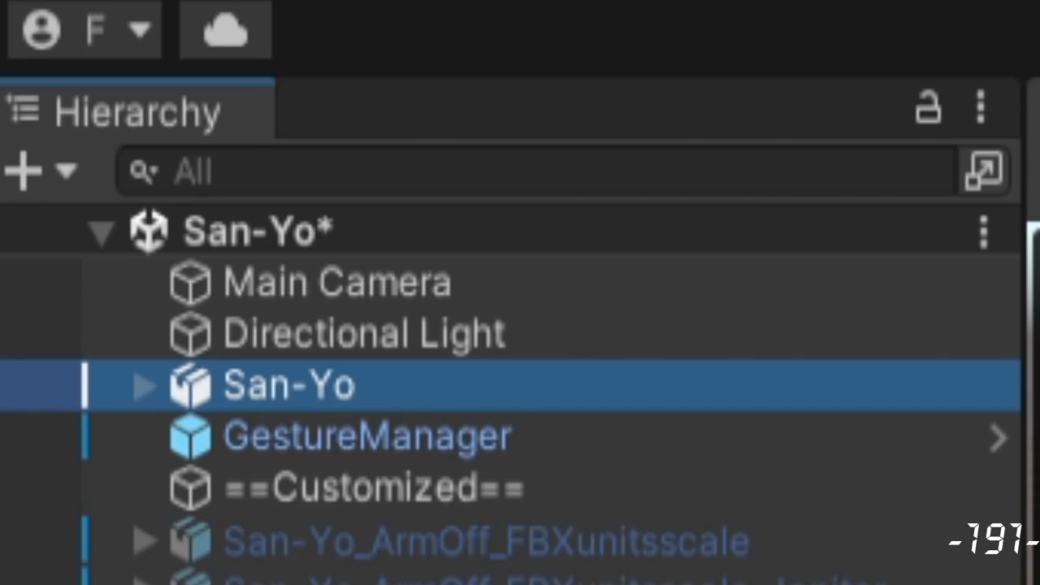
left_click(290, 384)
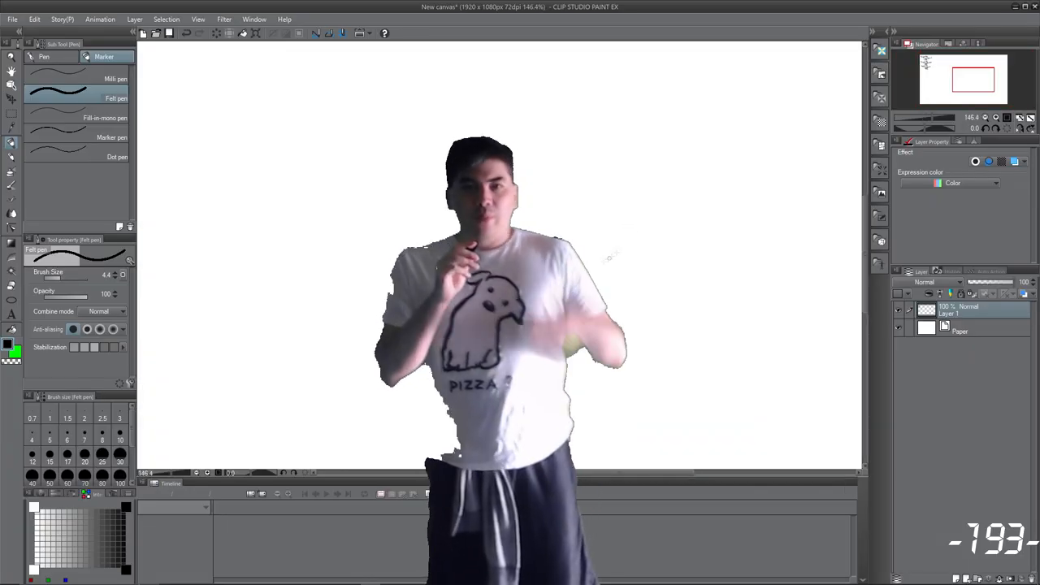
left_click_drag(221, 105, 361, 231)
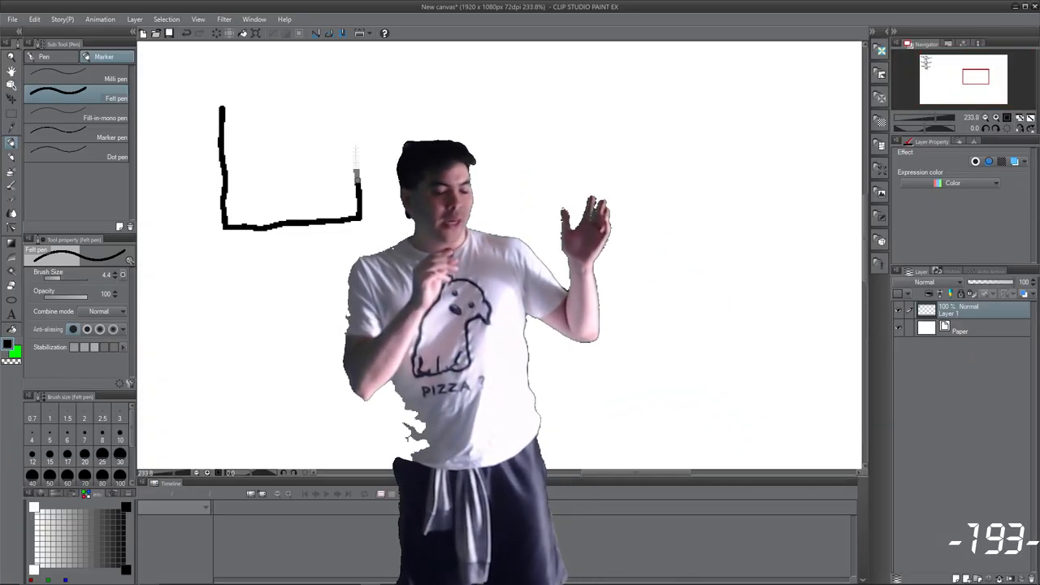